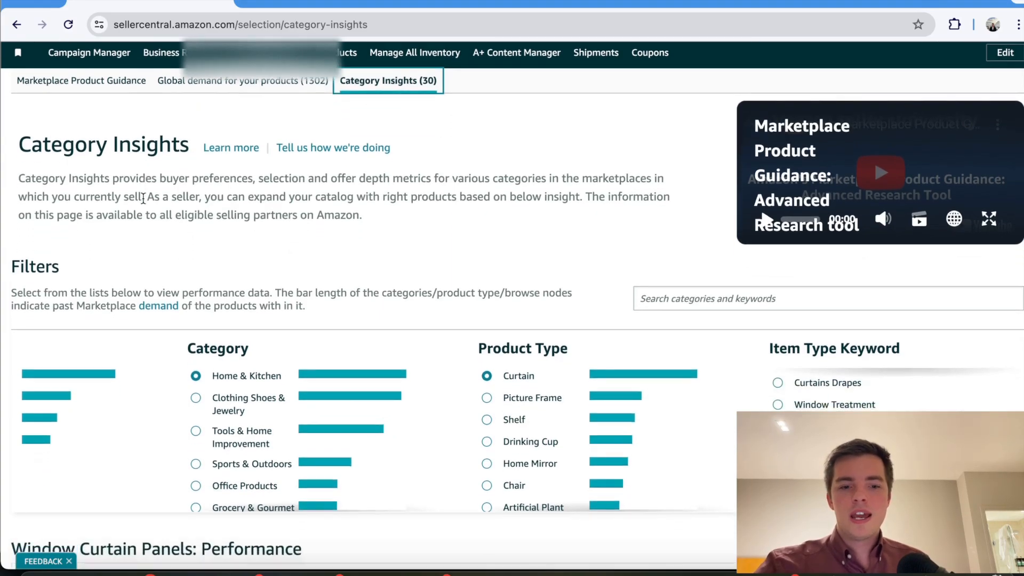
Scroll to the Filters (Home & Kitchen, Curtain, Window Curtain Panels) and the Performance charts.
scroll(down, 3)
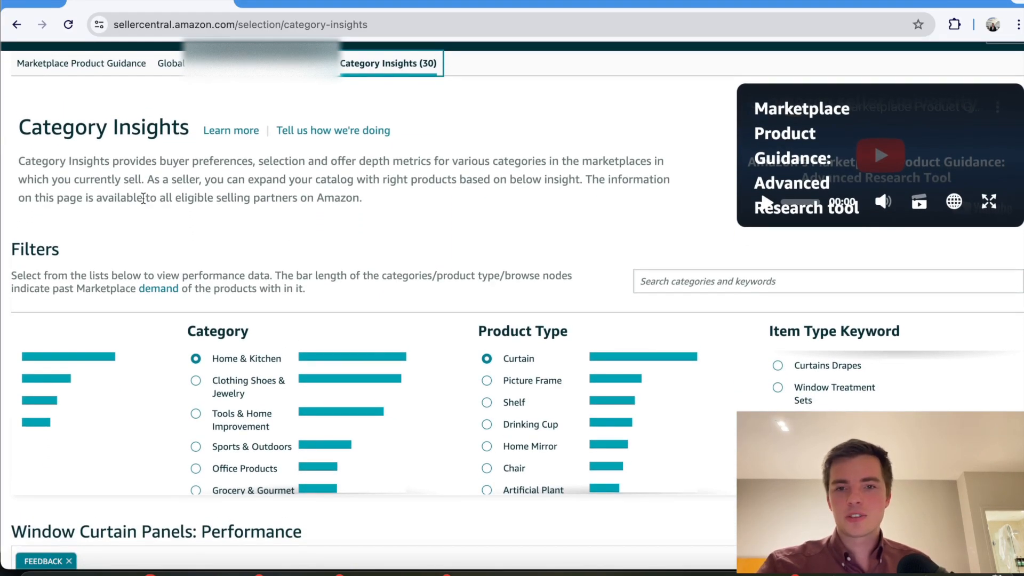
scroll(down, 3)
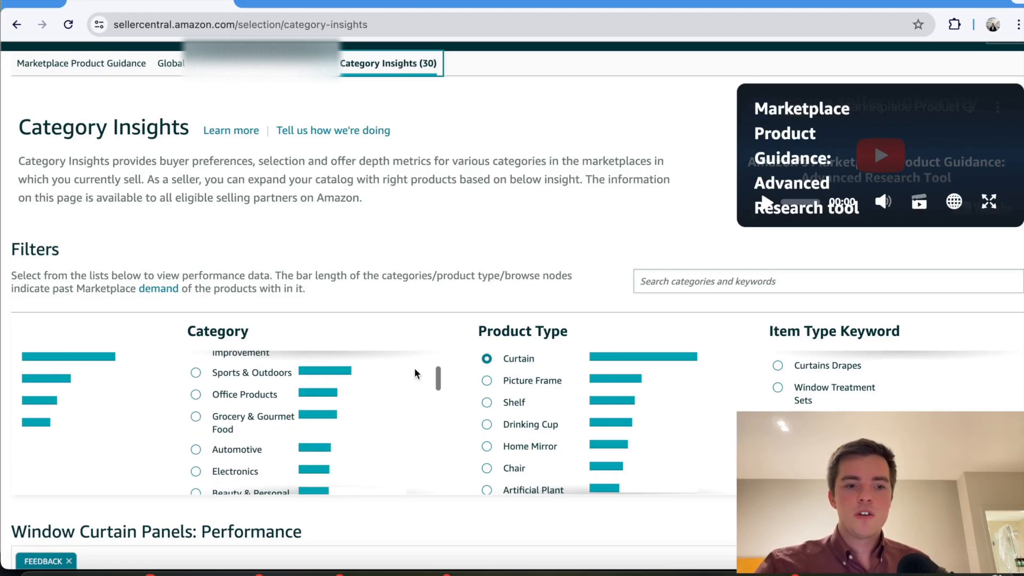
scroll(down, 3)
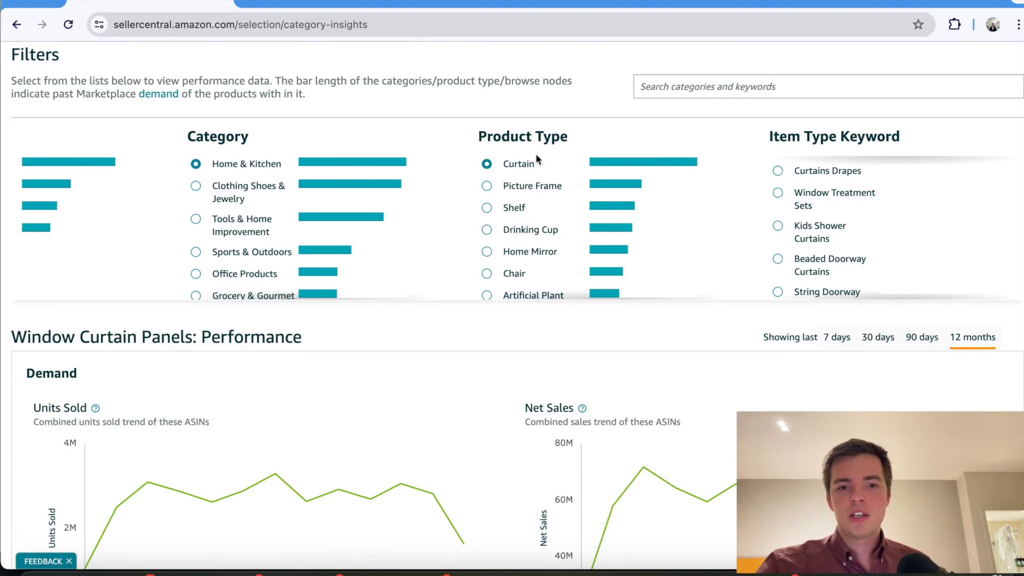
scroll(down, 3)
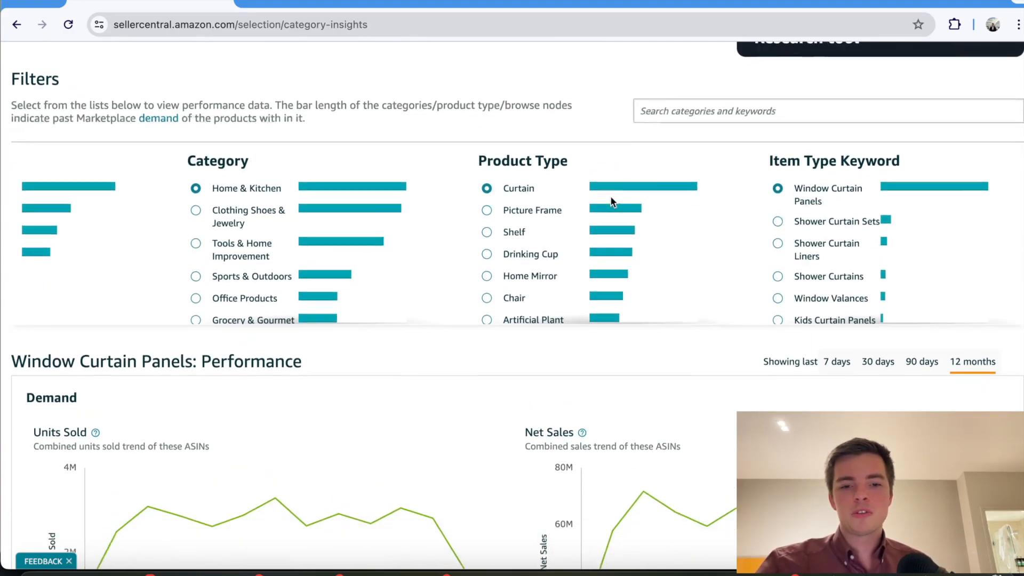
Scroll to the Units Sold chart, reading October 2023 at 2,881,026 units.
scroll(down, 3)
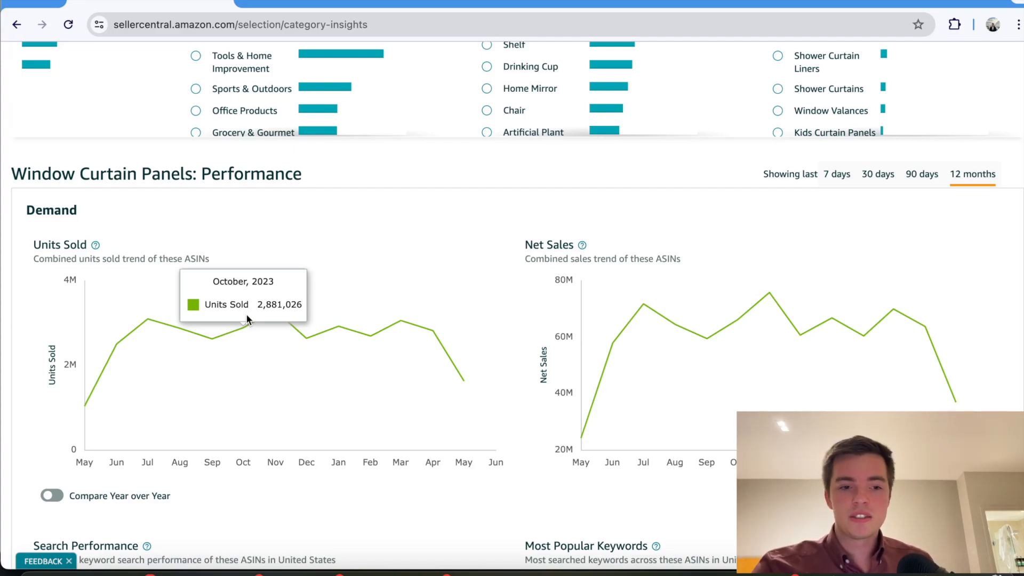
mouse_move(300, 335)
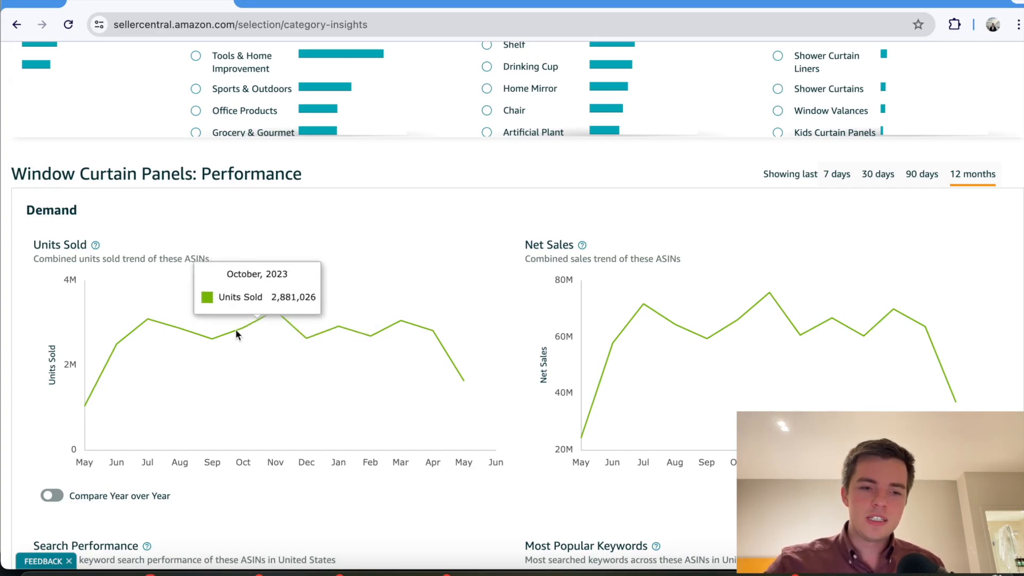
mouse_move(273, 308)
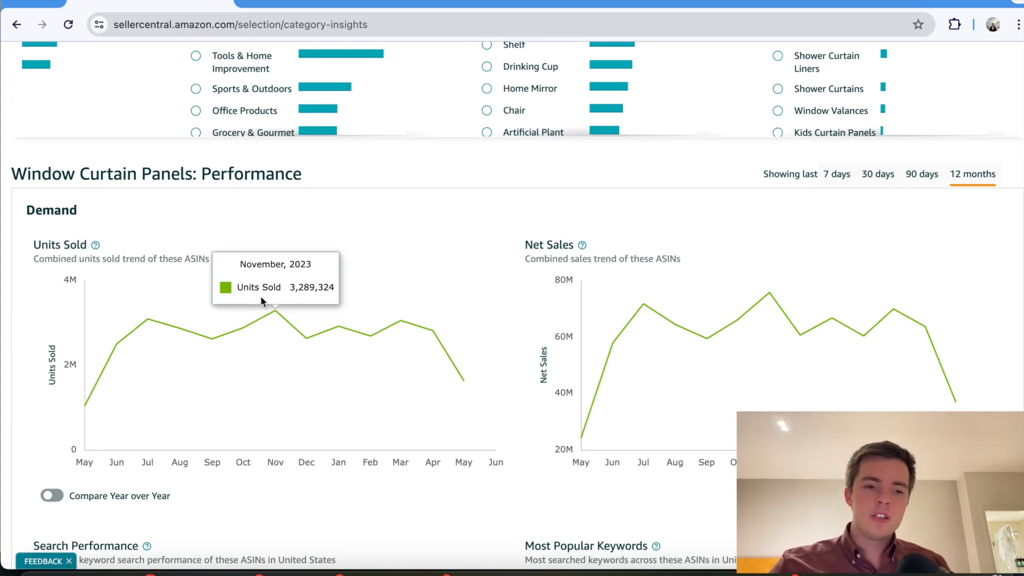
mouse_move(243, 320)
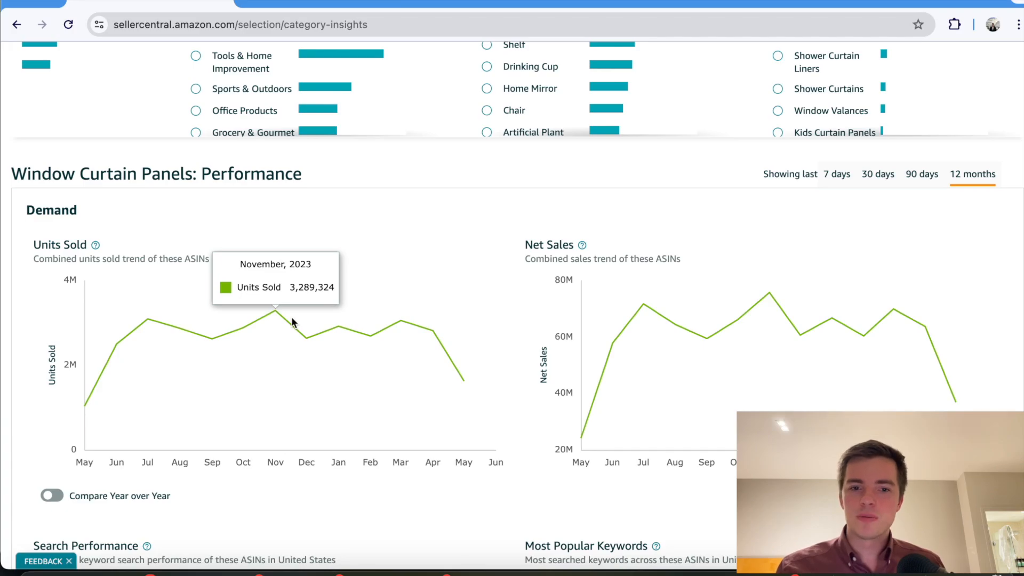
Scroll to Search Performance, where December 2023 shows 256,064,679 searches and 31,104,134 clicks.
scroll(down, 3)
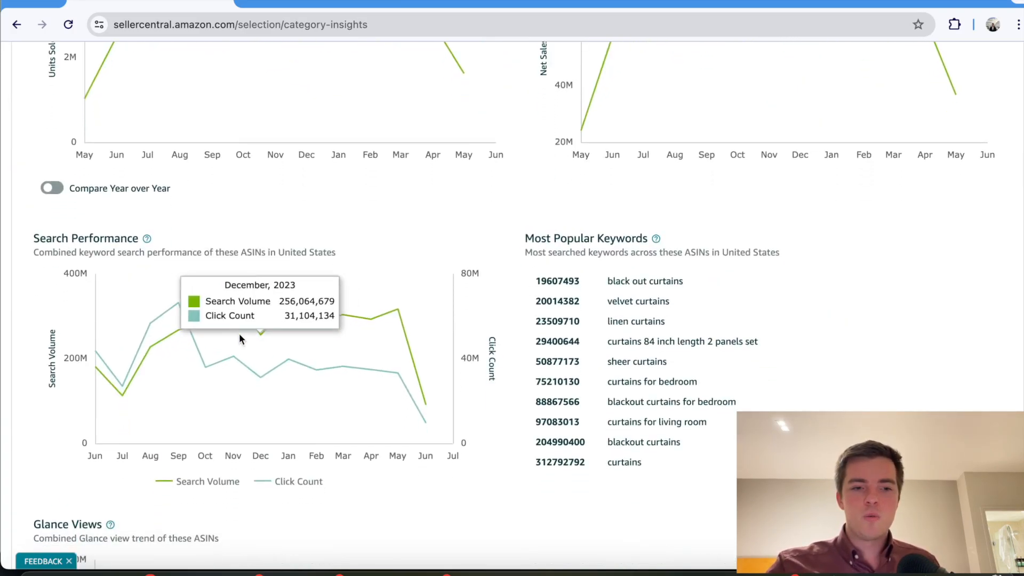
mouse_move(175, 319)
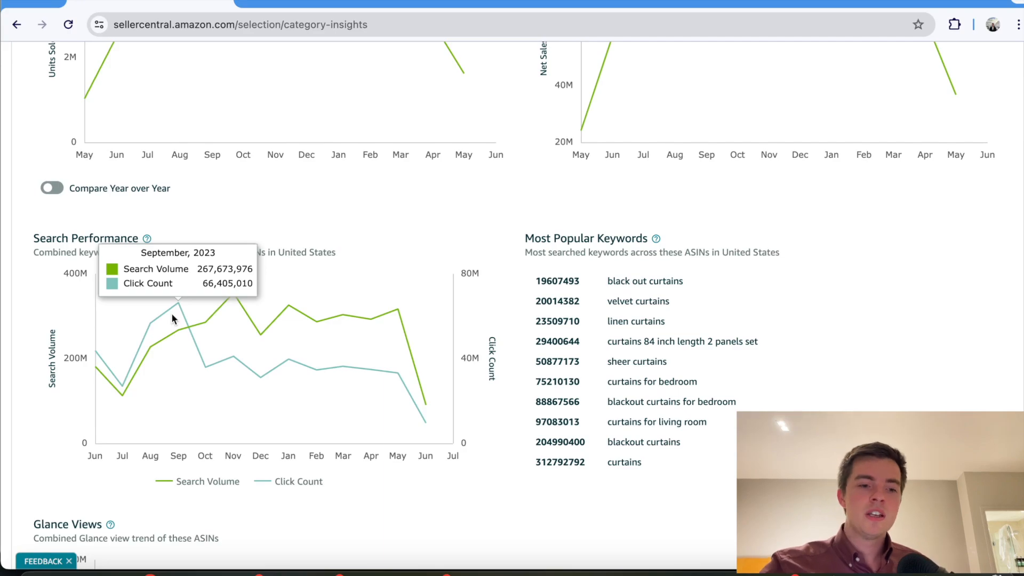
mouse_move(152, 327)
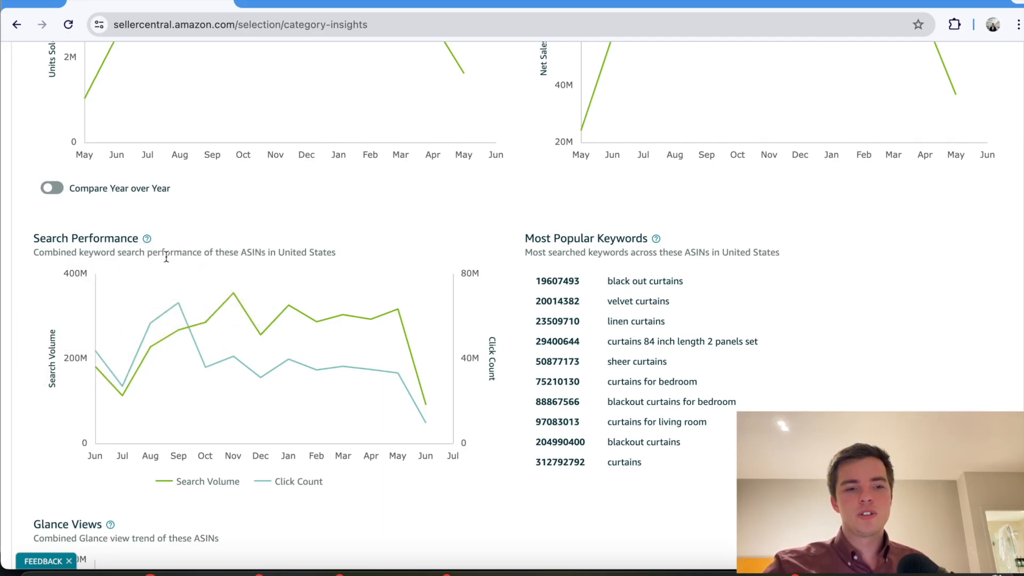
Turn on year-over-year units: May 2024 at 2,882,000 versus 2,467,419 in 2023.
click(50, 188)
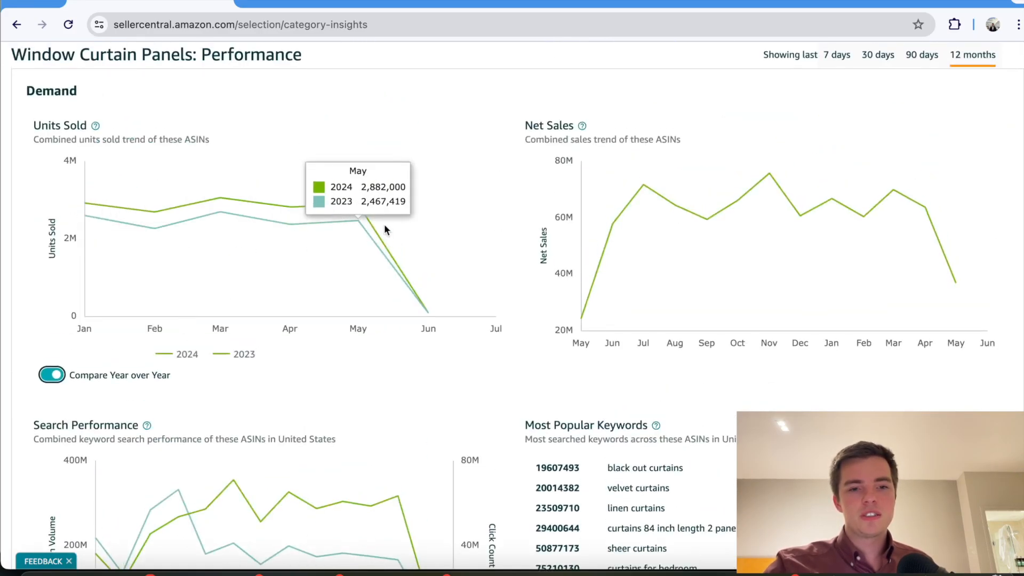
mouse_move(297, 529)
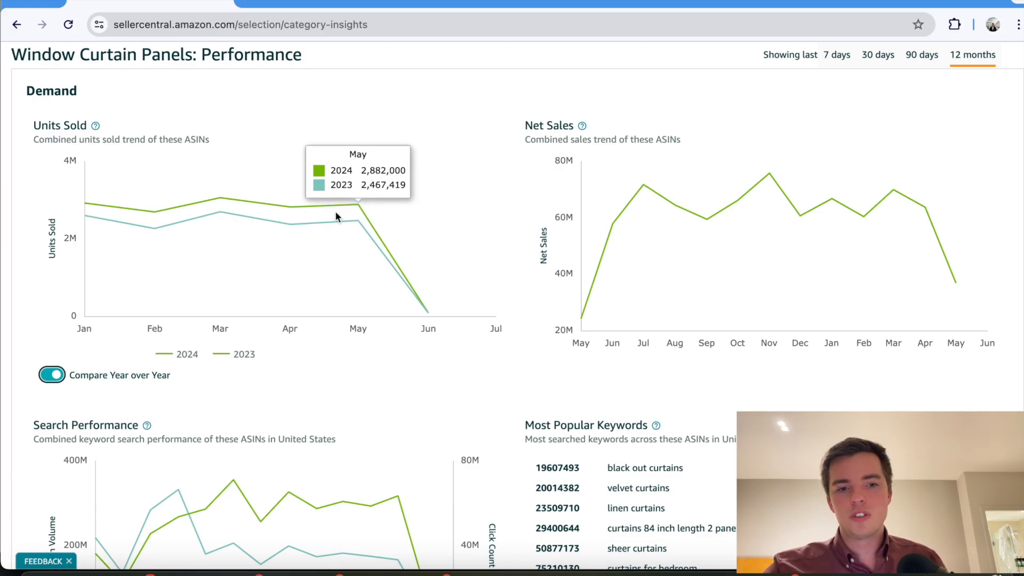
Scroll back to Search Performance, showing January 2024 at 326,301,055 searches and 39,791,980 clicks.
scroll(down, 3)
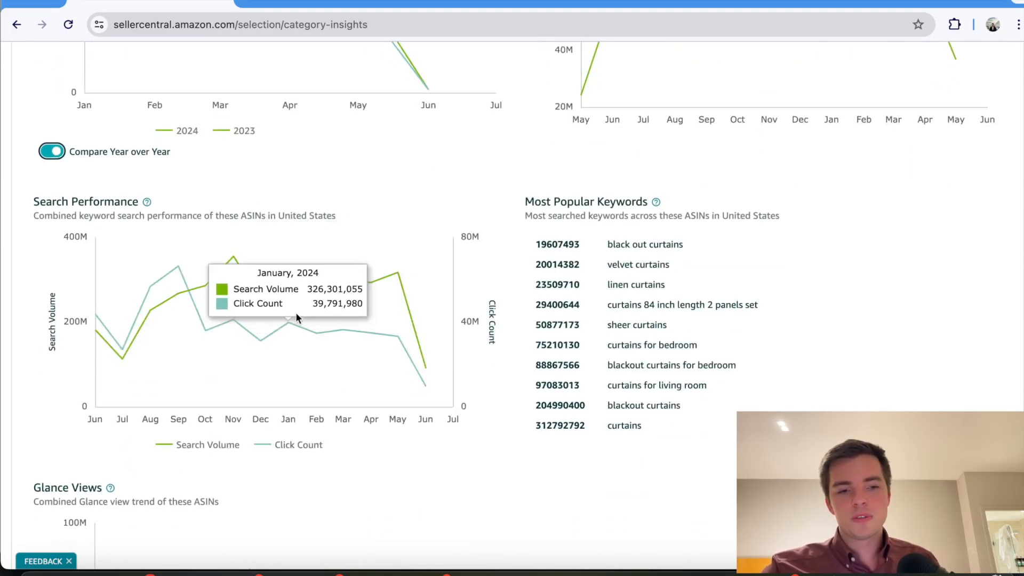
mouse_move(150, 313)
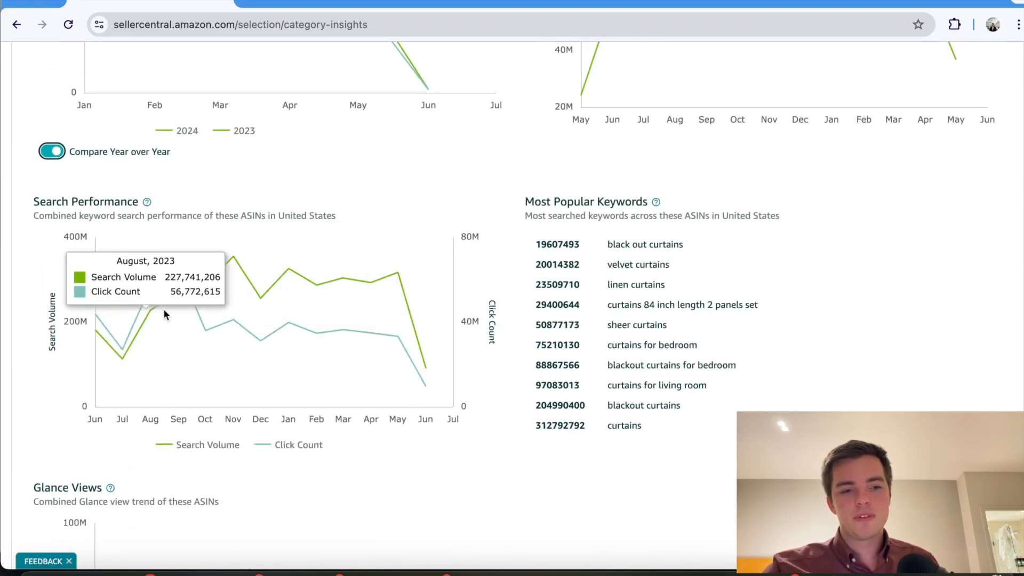
mouse_move(178, 310)
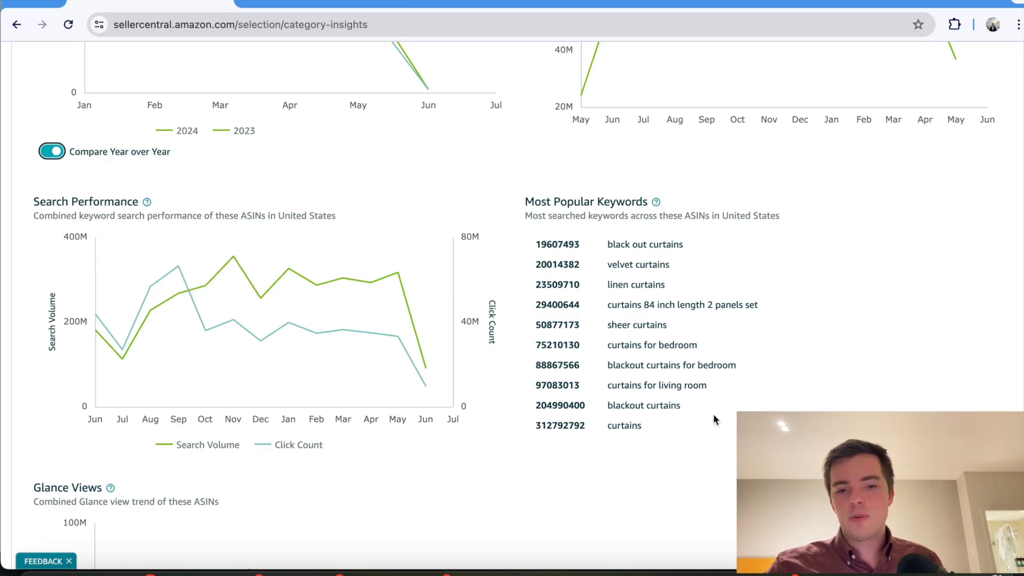
Select the Most Popular Keywords list, then scroll to the Glance Views chart peaking near 70M.
drag(611, 244, 643, 425)
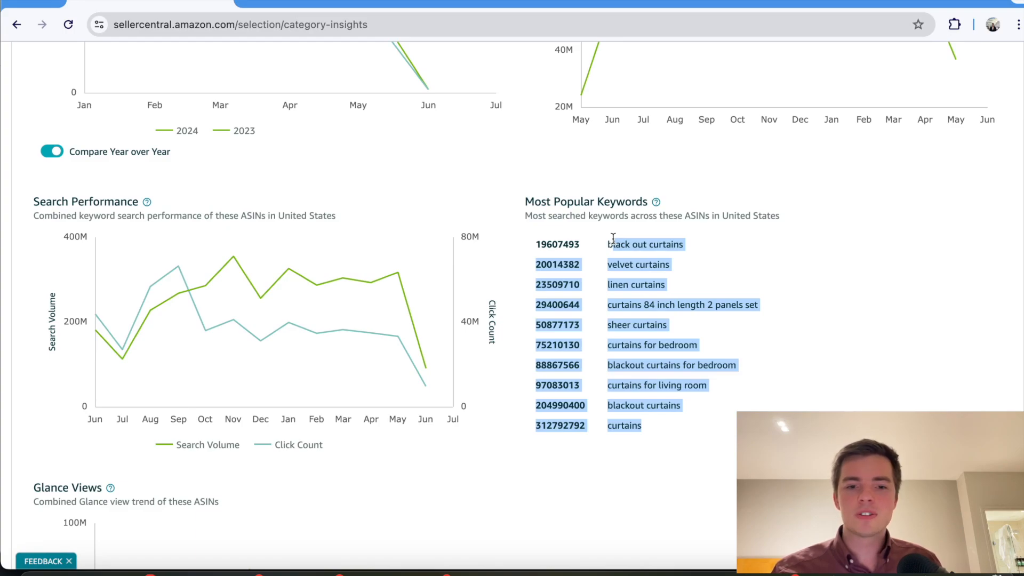
mouse_move(532, 248)
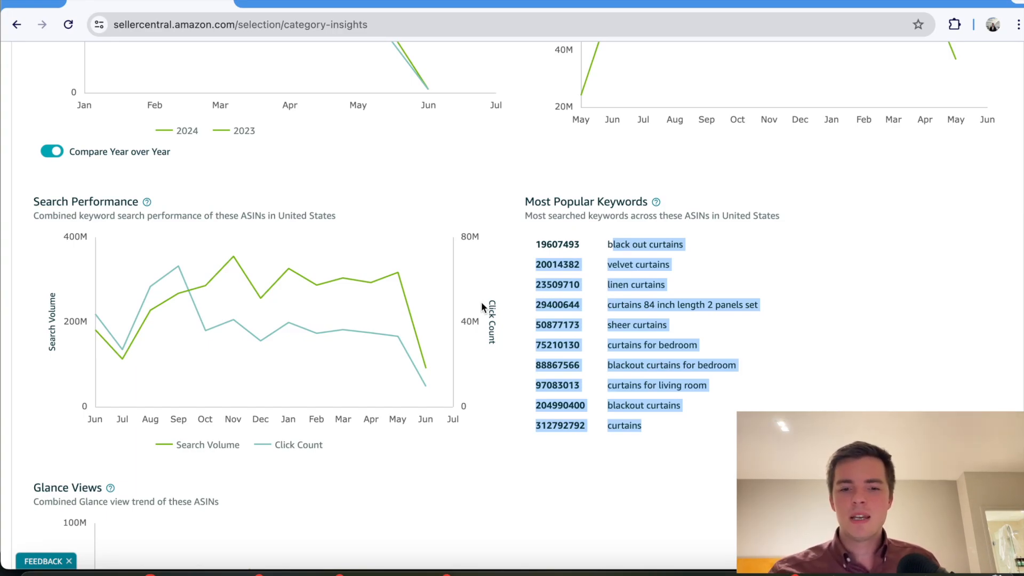
mouse_move(253, 299)
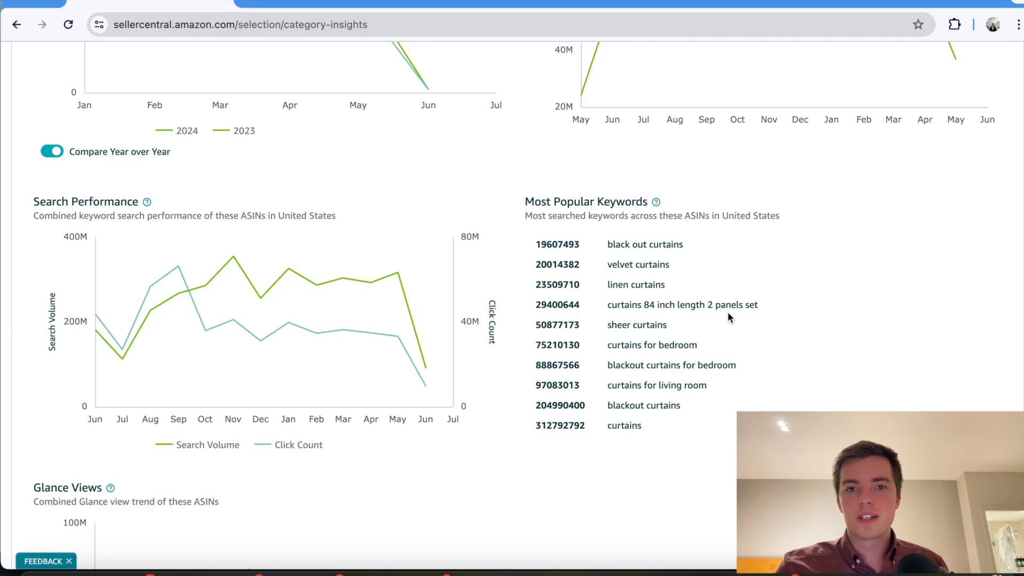
scroll(down, 3)
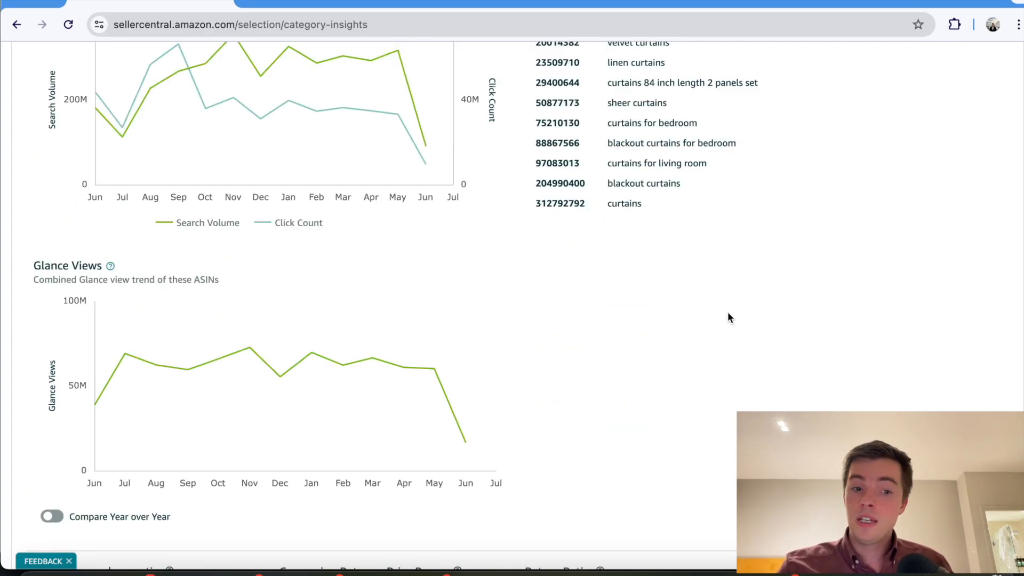
mouse_move(220, 354)
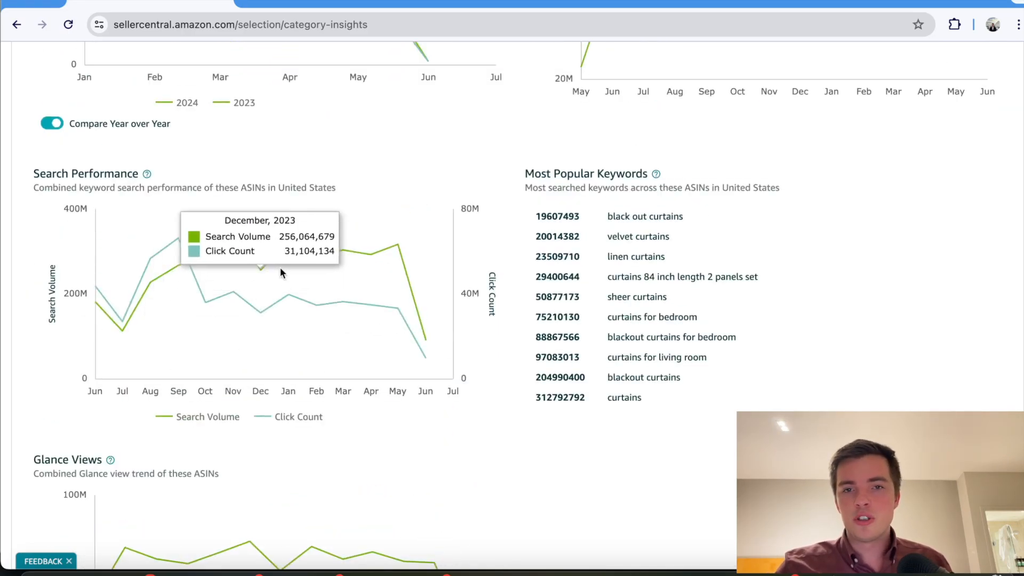
mouse_move(321, 268)
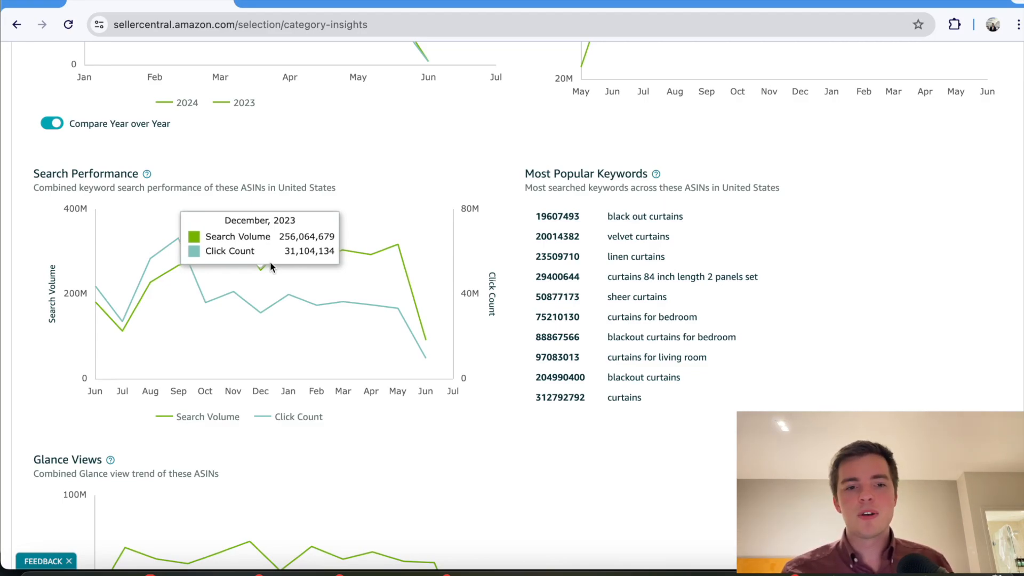
mouse_move(110, 294)
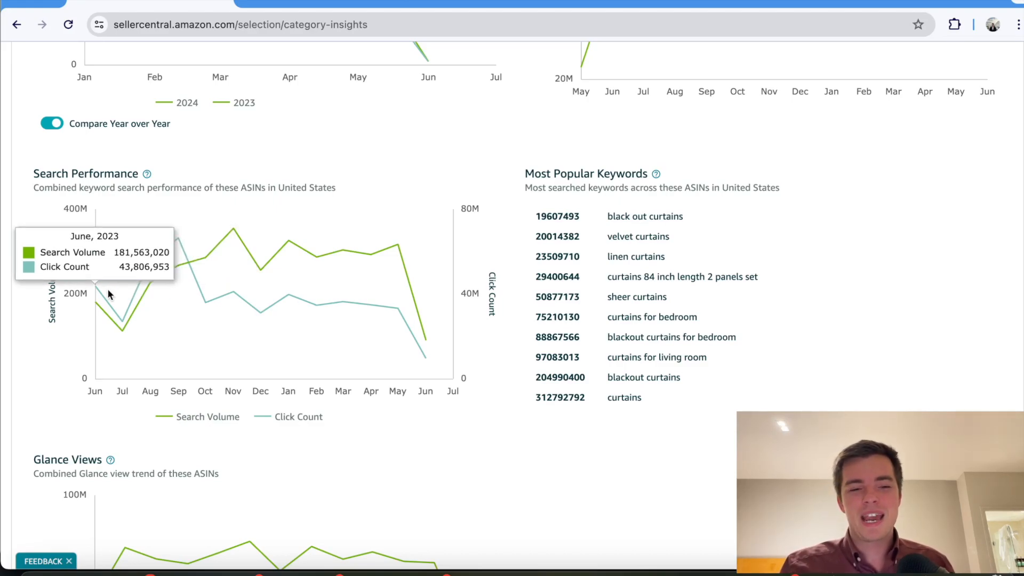
mouse_move(150, 268)
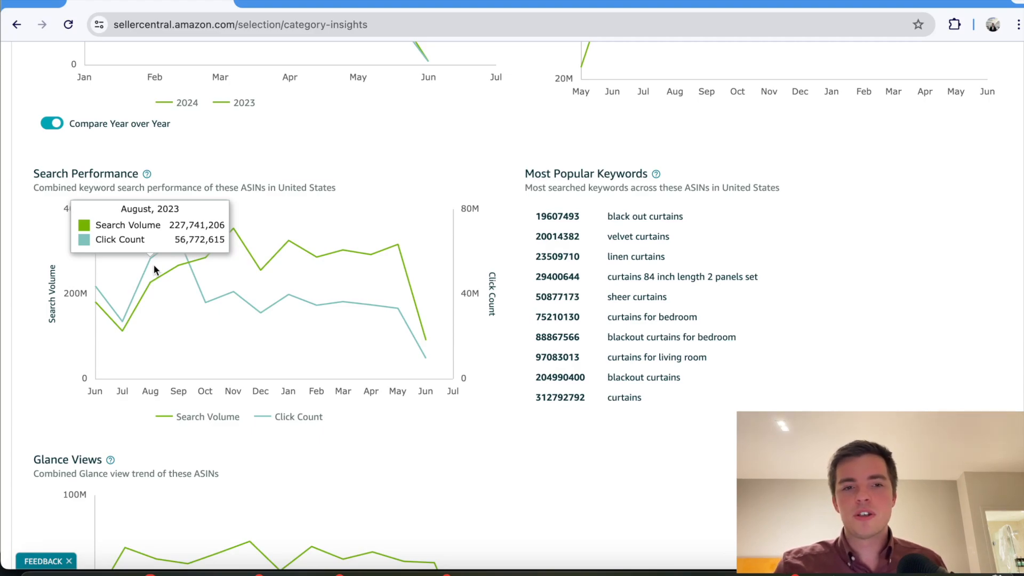
mouse_move(255, 268)
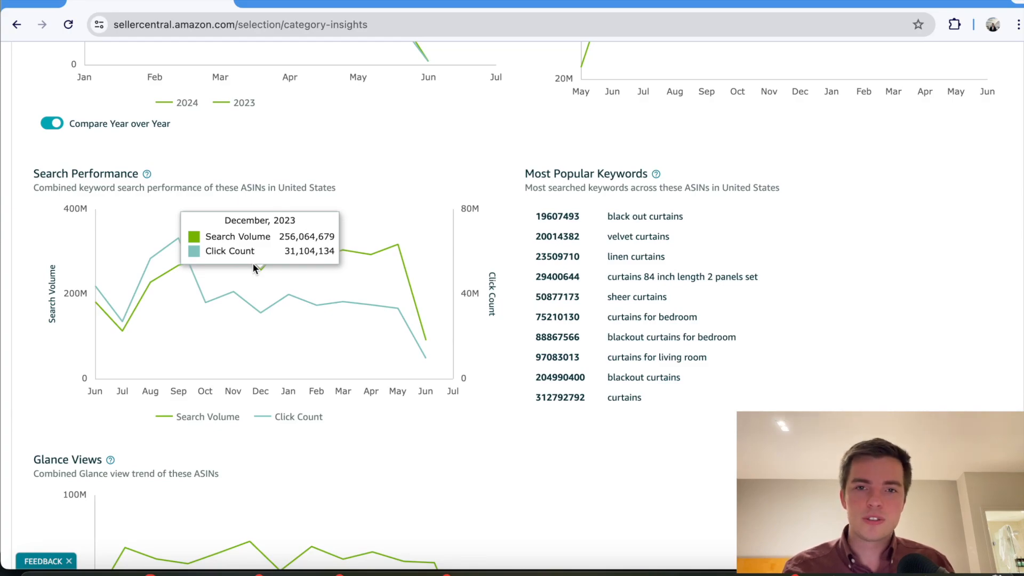
mouse_move(285, 264)
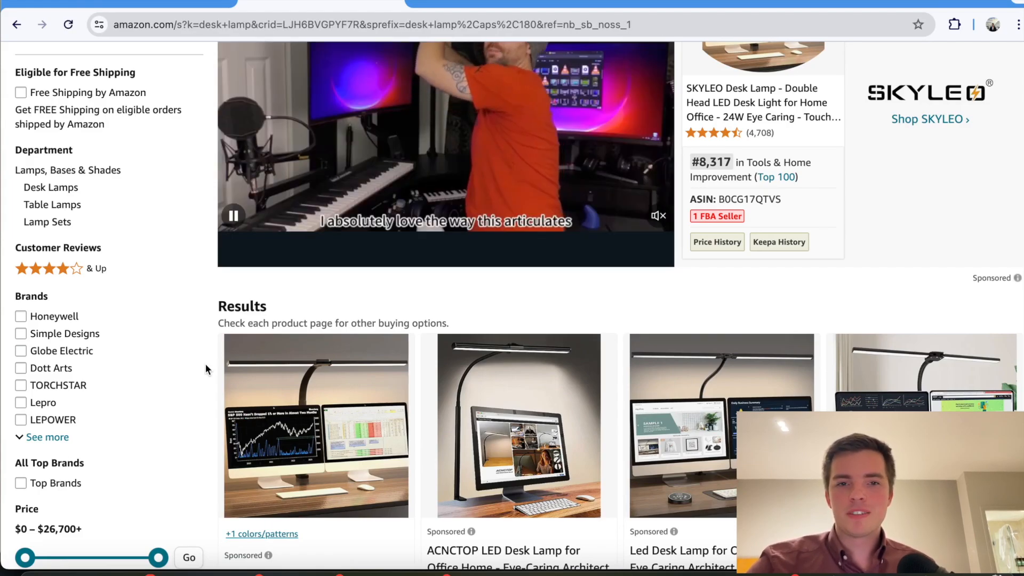
Scroll through the desk lamp results to the white LED dimmable desk lamp listing.
scroll(down, 3)
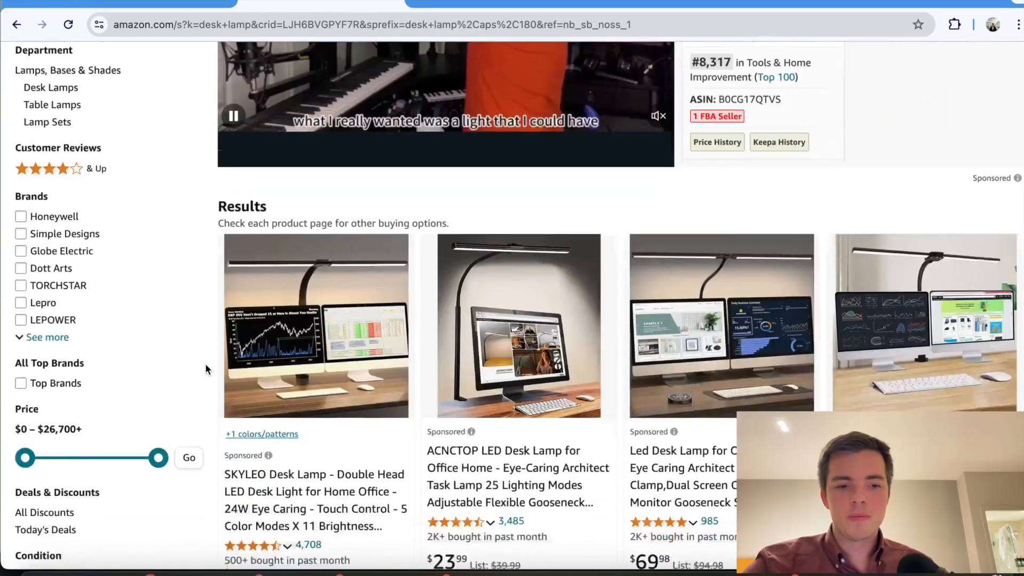
scroll(down, 3)
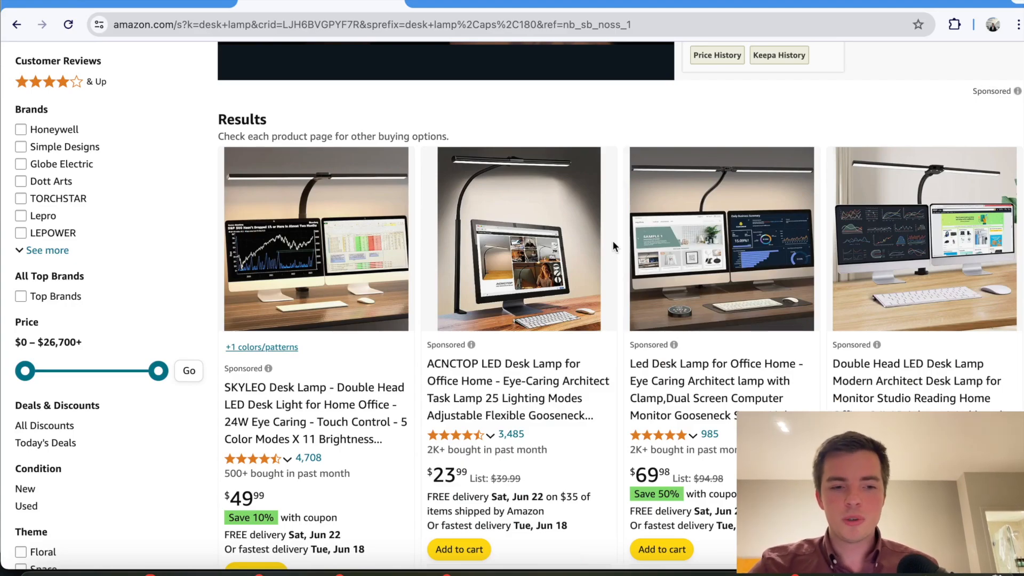
scroll(down, 3)
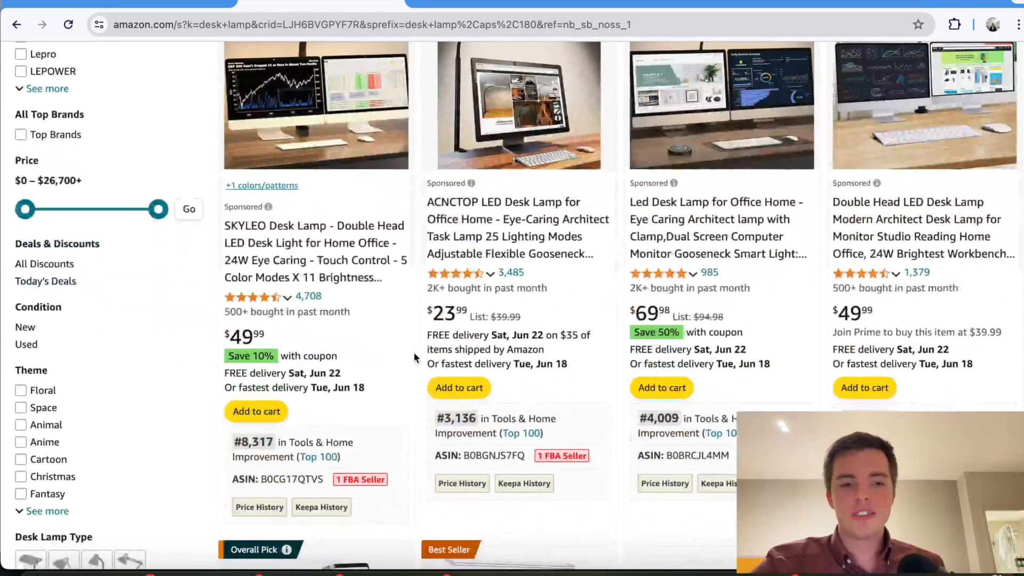
scroll(down, 3)
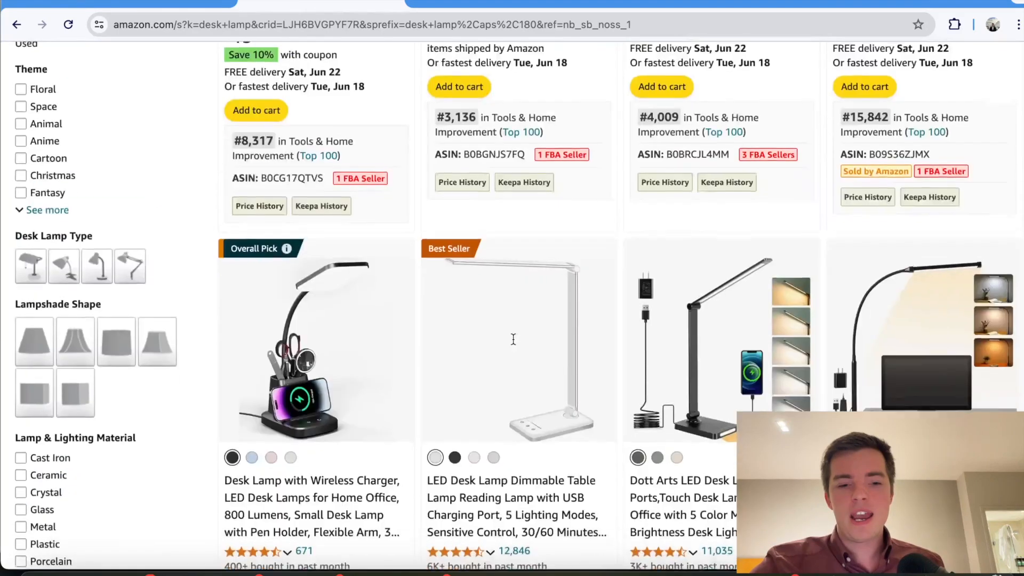
scroll(down, 3)
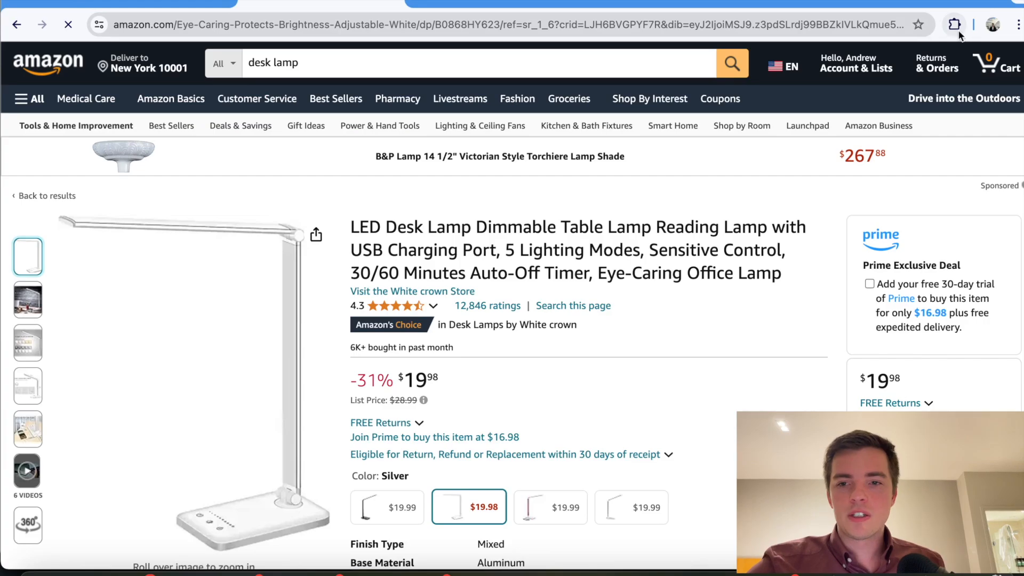
Show Jungle Scout estimates: 13,900 monthly sales, $277,722 revenue, $11.07 fees, BSR 267.
click(954, 25)
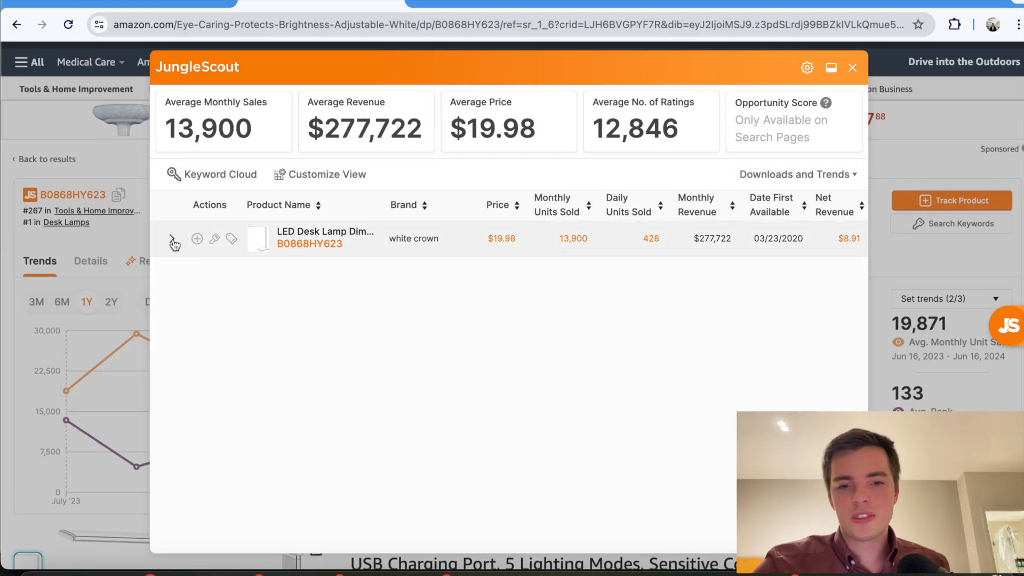
scroll(right, 3)
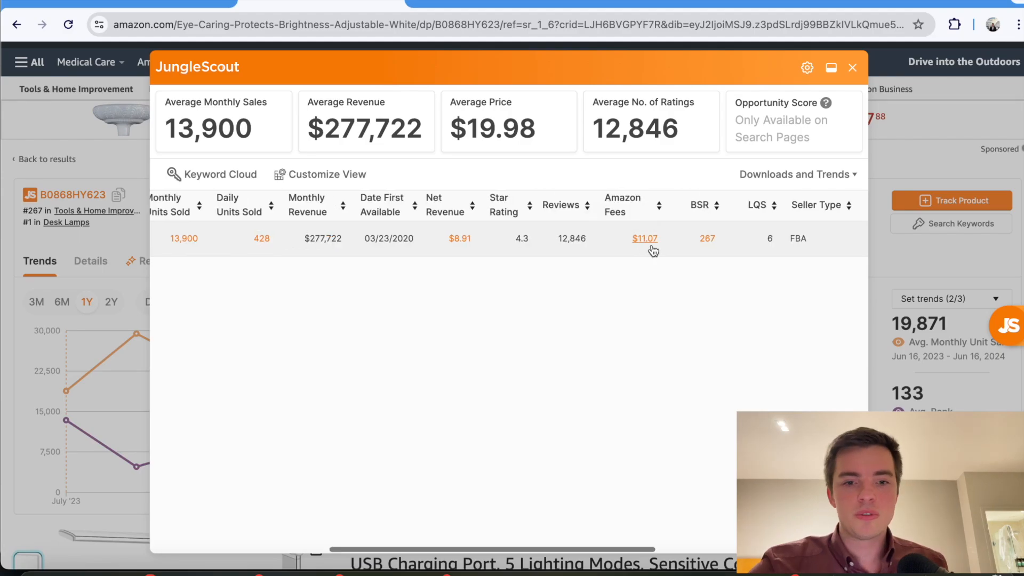
mouse_move(570, 247)
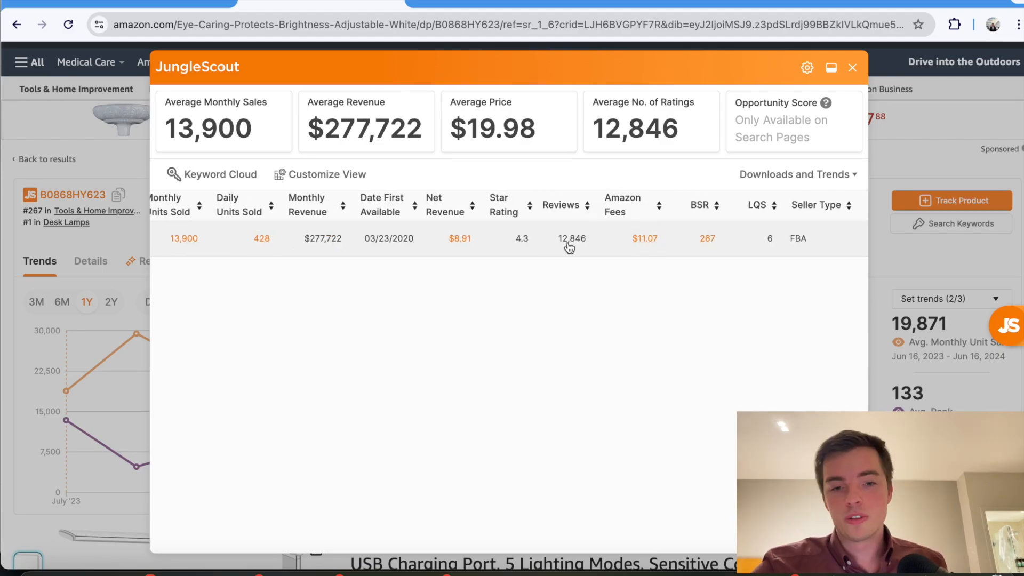
mouse_move(572, 238)
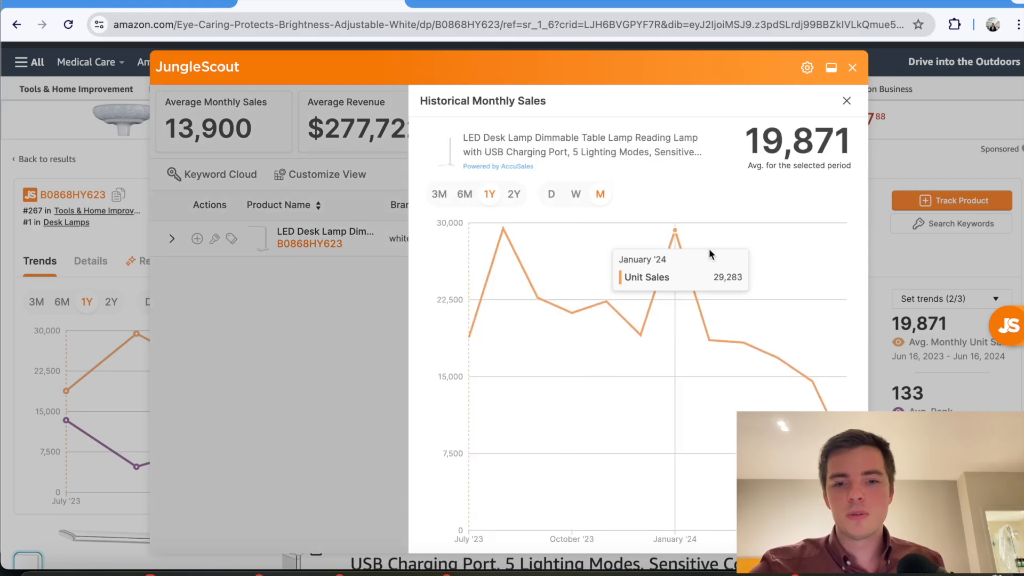
mouse_move(506, 229)
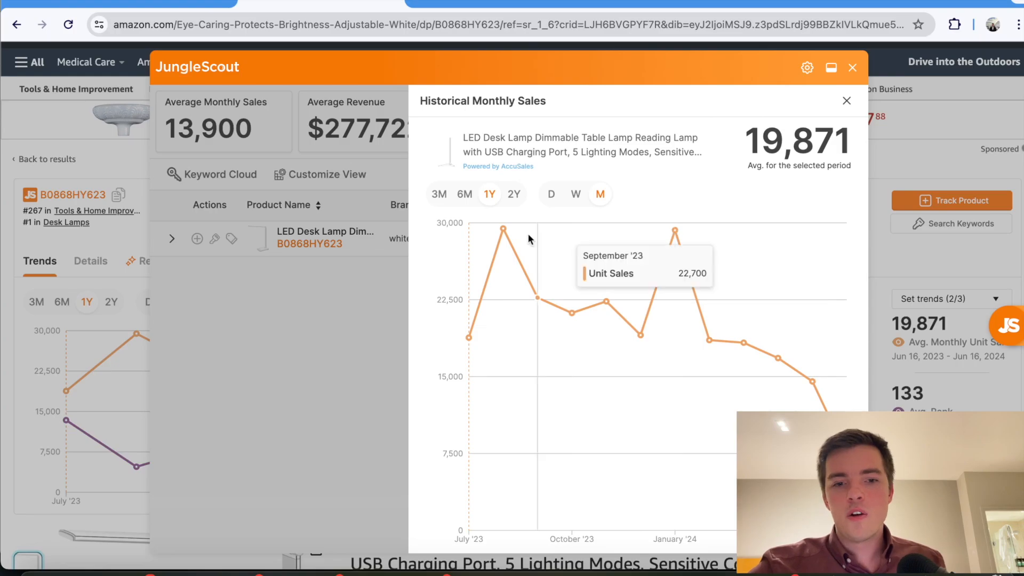
mouse_move(675, 231)
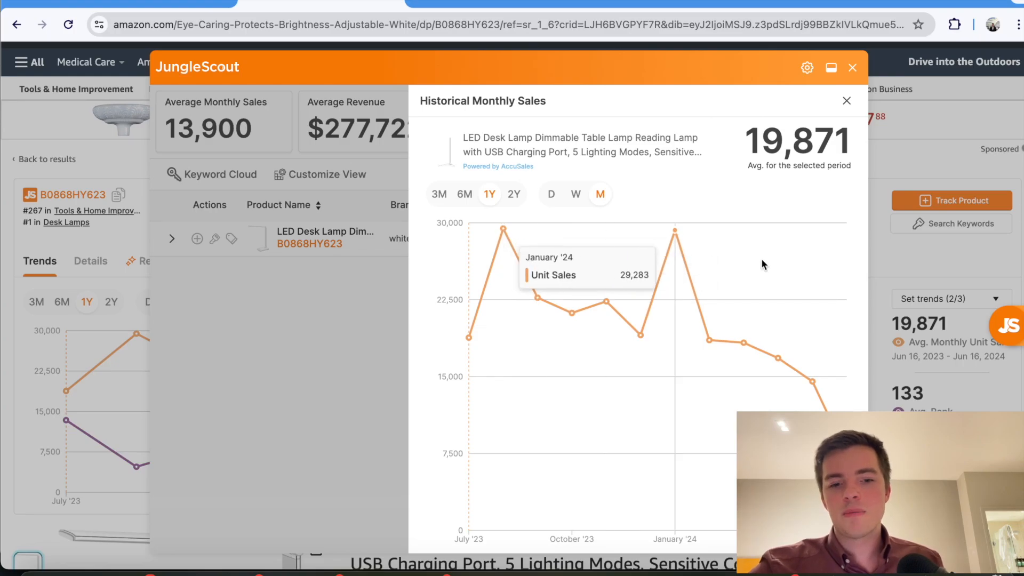
mouse_move(842, 307)
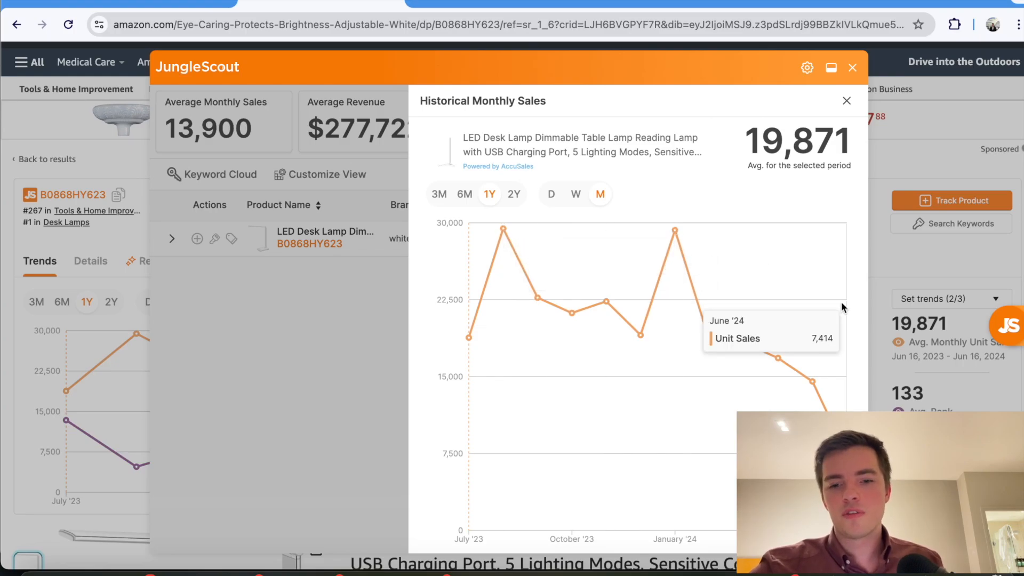
mouse_move(808, 308)
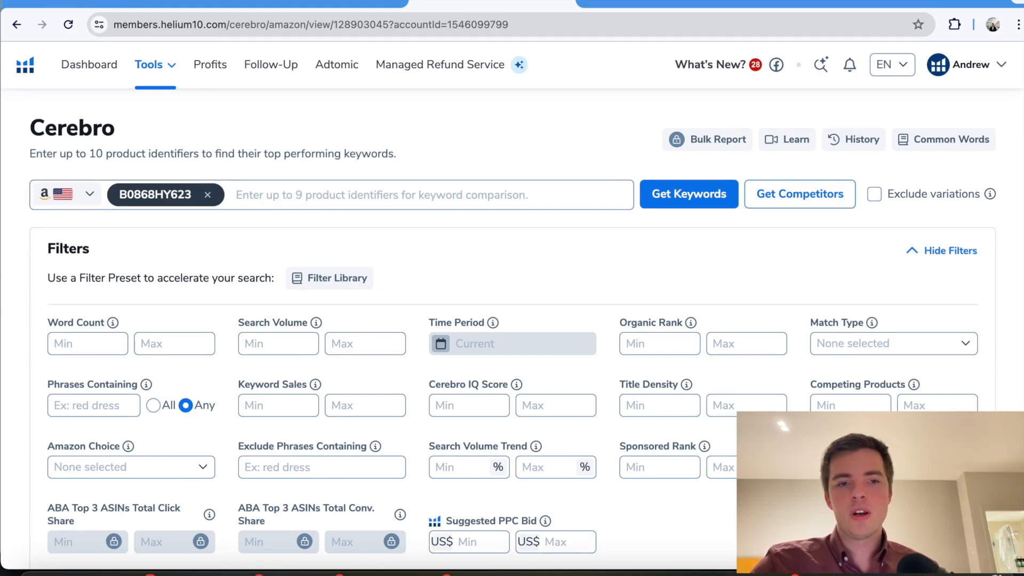
Fetch keywords for ASIN B0868HY623, browse them, and check then close desk lamp's bid history.
click(689, 194)
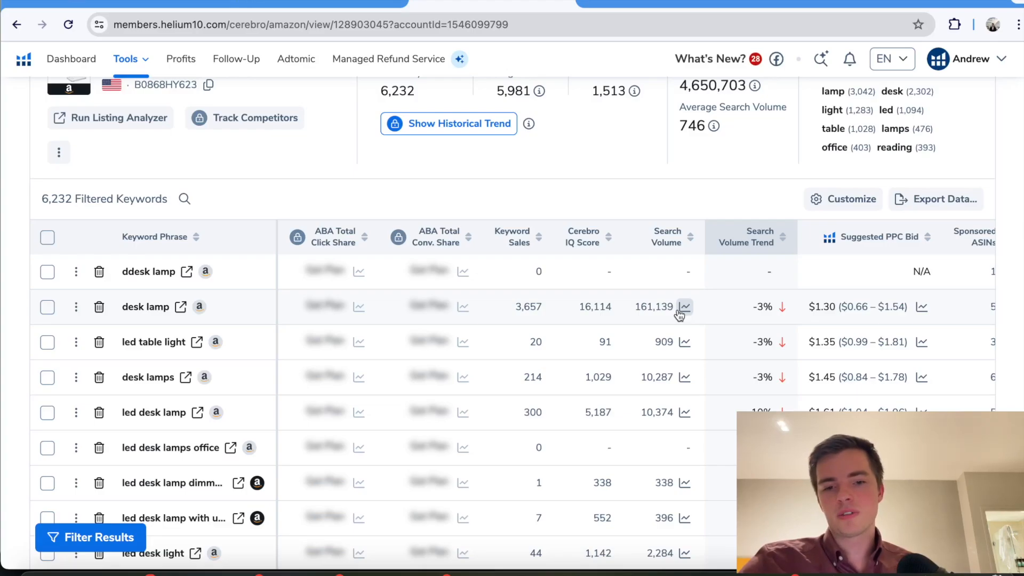
scroll(down, 3)
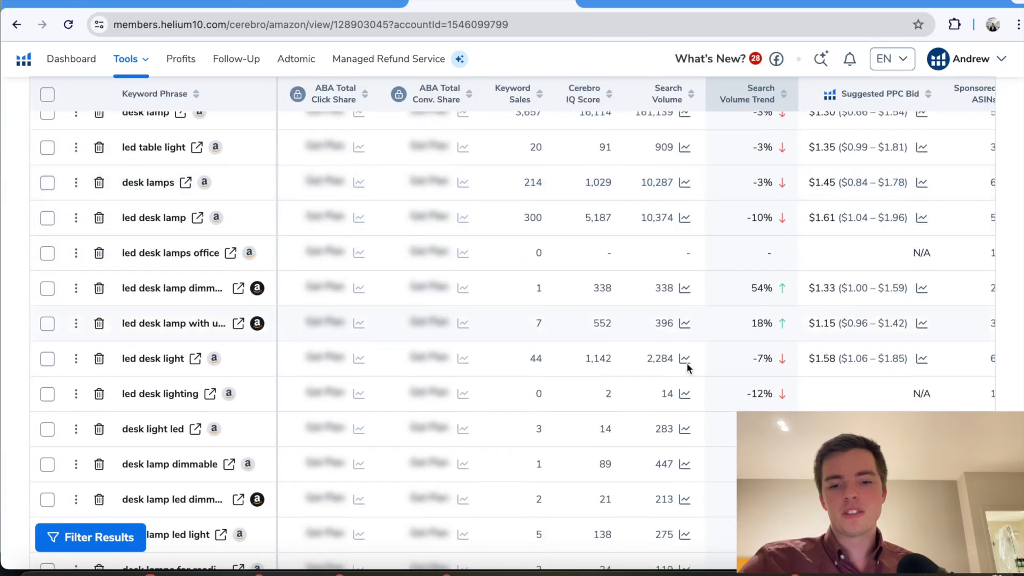
scroll(down, 3)
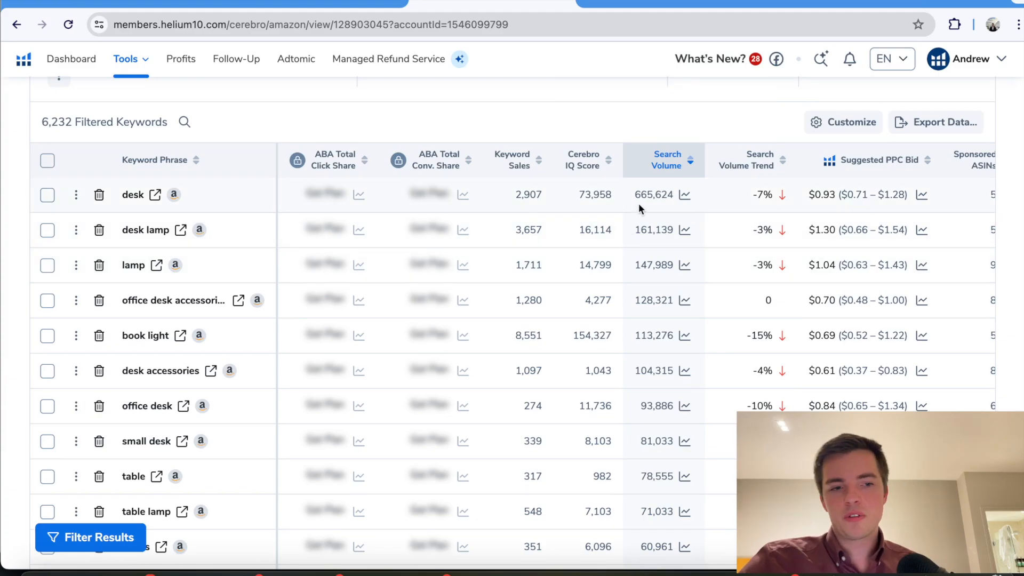
scroll(down, 3)
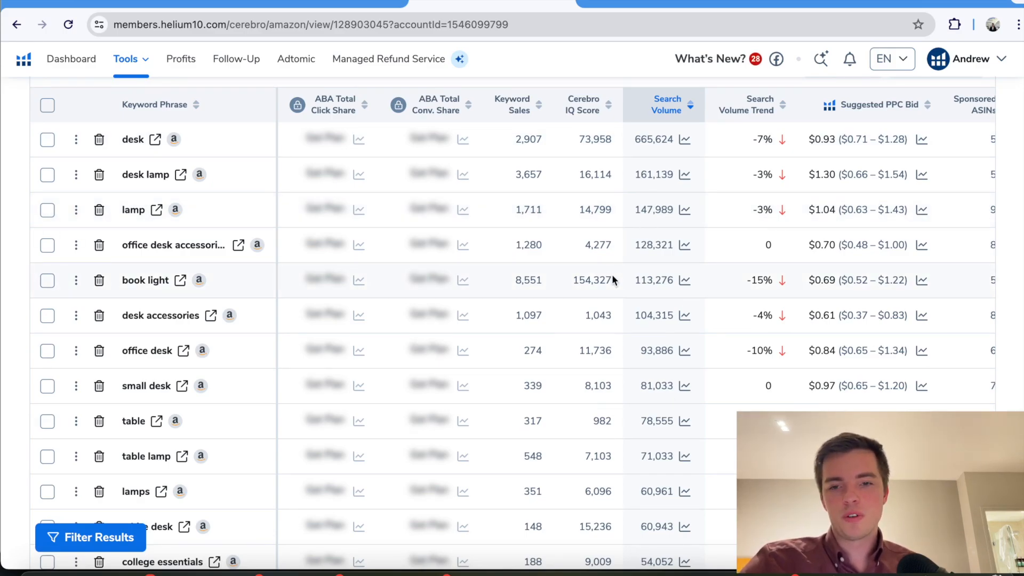
mouse_move(901, 173)
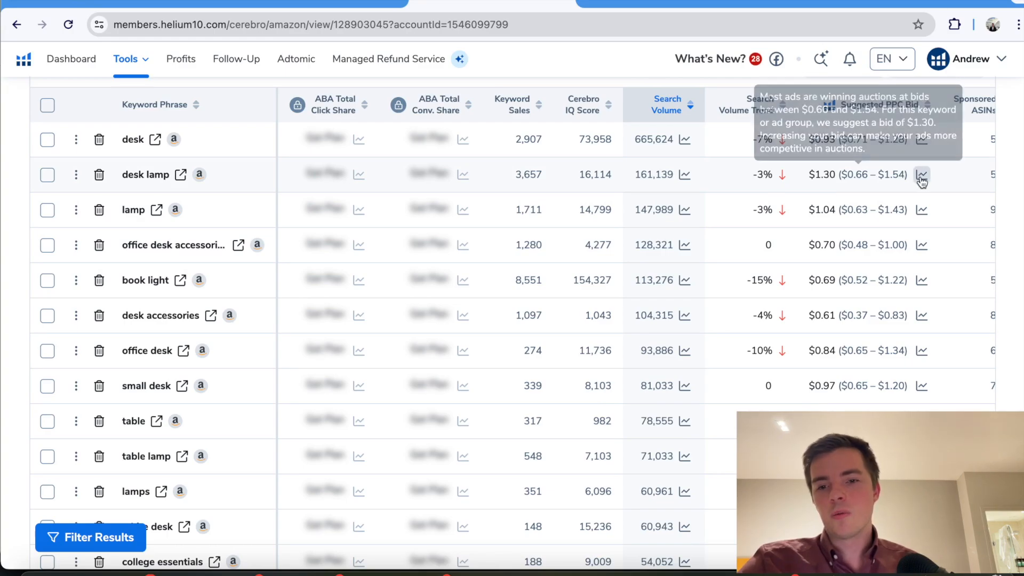
click(921, 174)
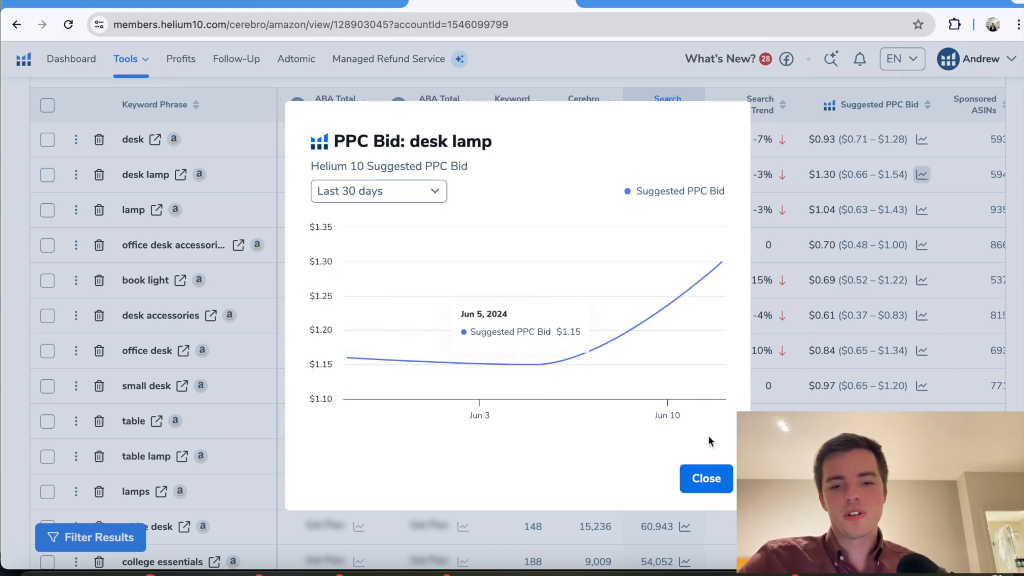
click(705, 478)
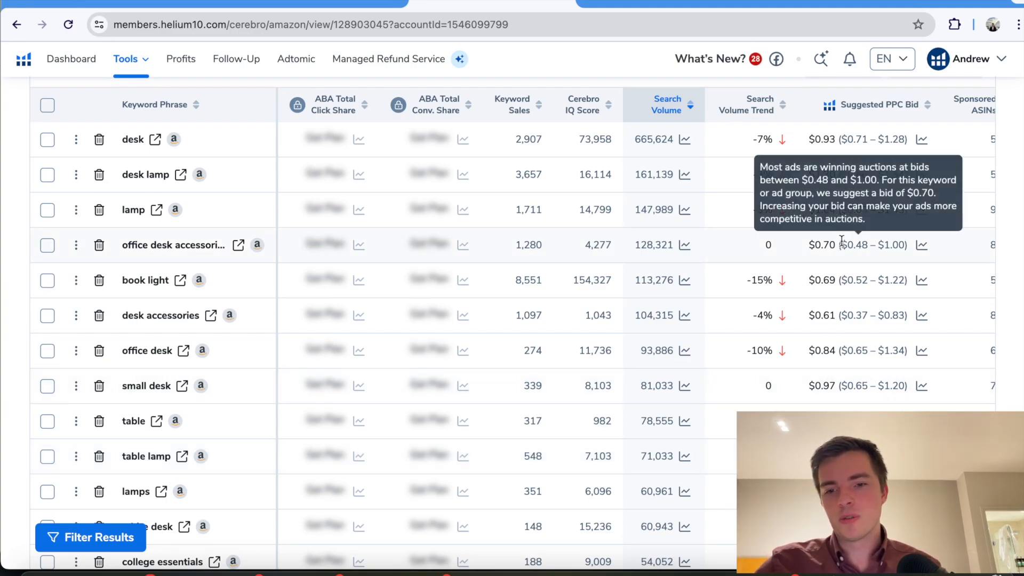
mouse_move(939, 251)
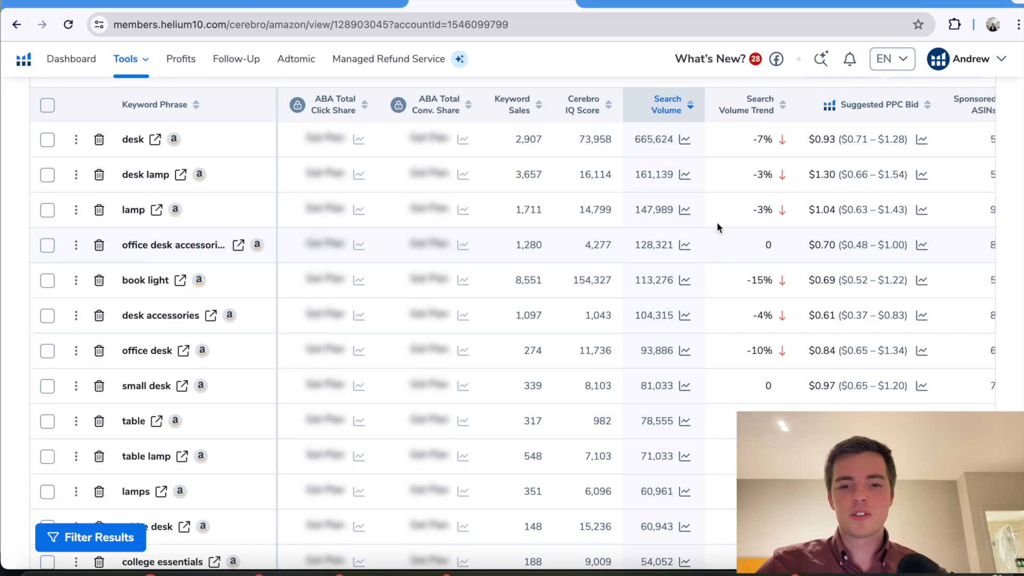
mouse_move(648, 236)
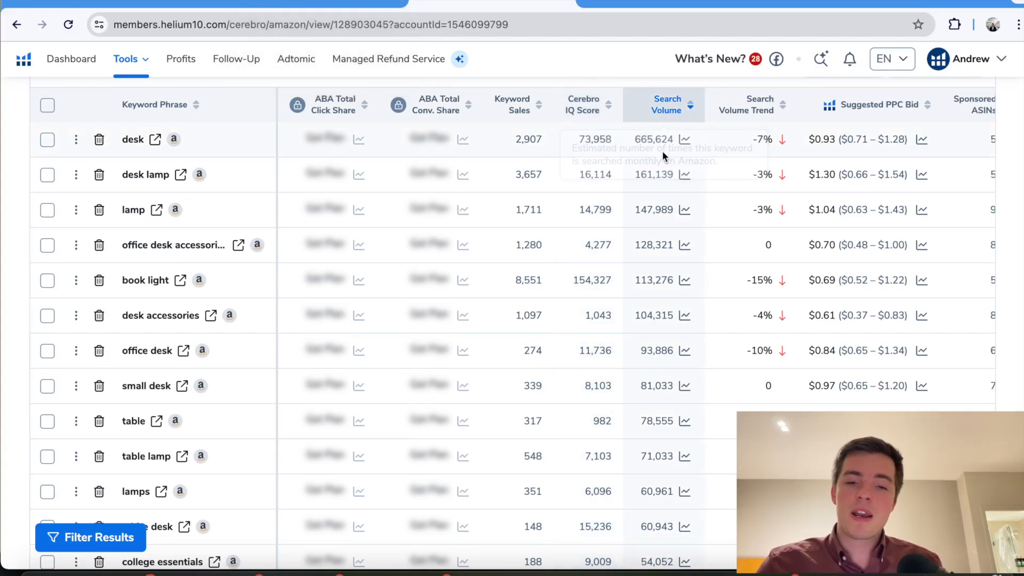
mouse_move(663, 156)
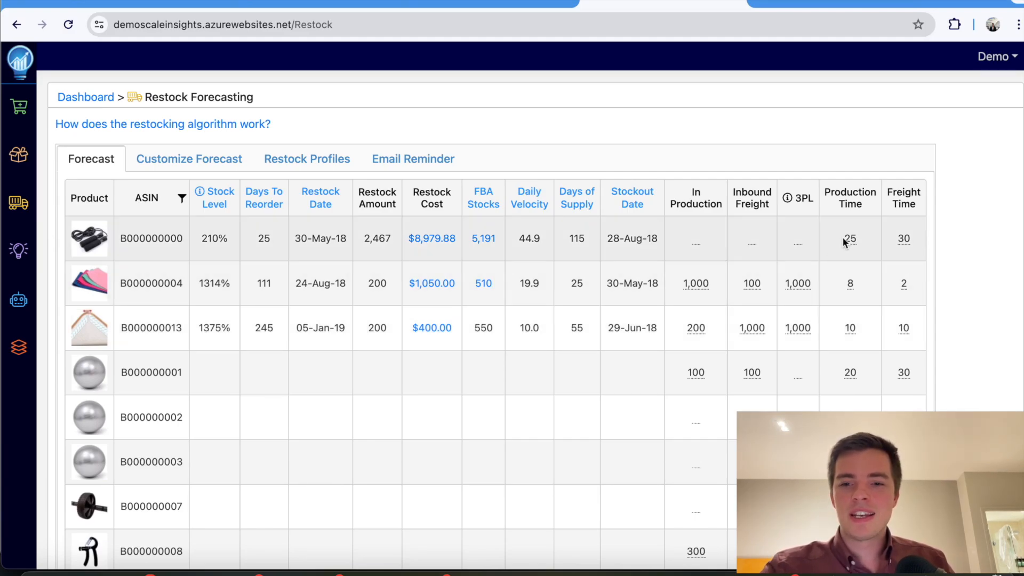
mouse_move(849, 238)
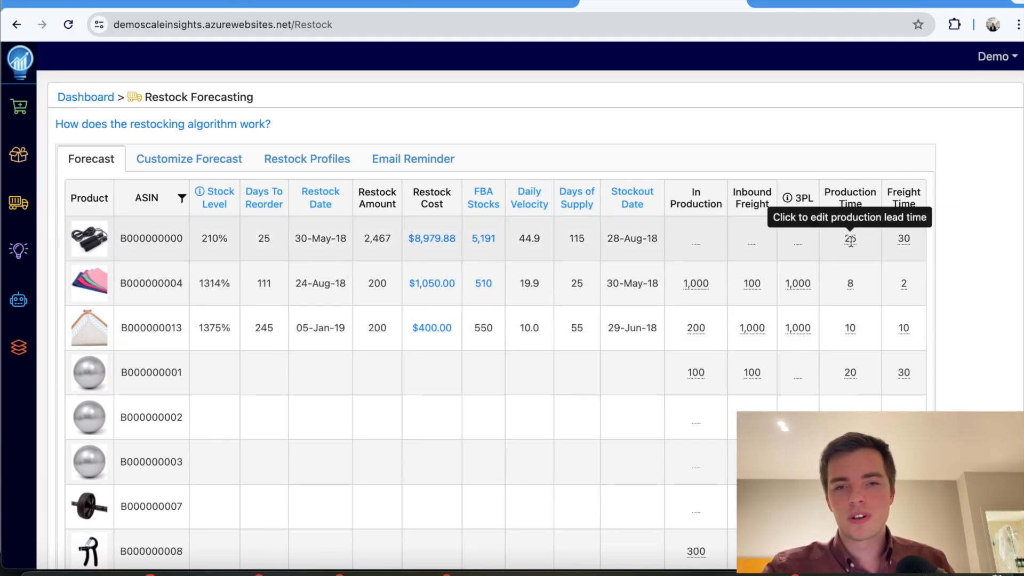